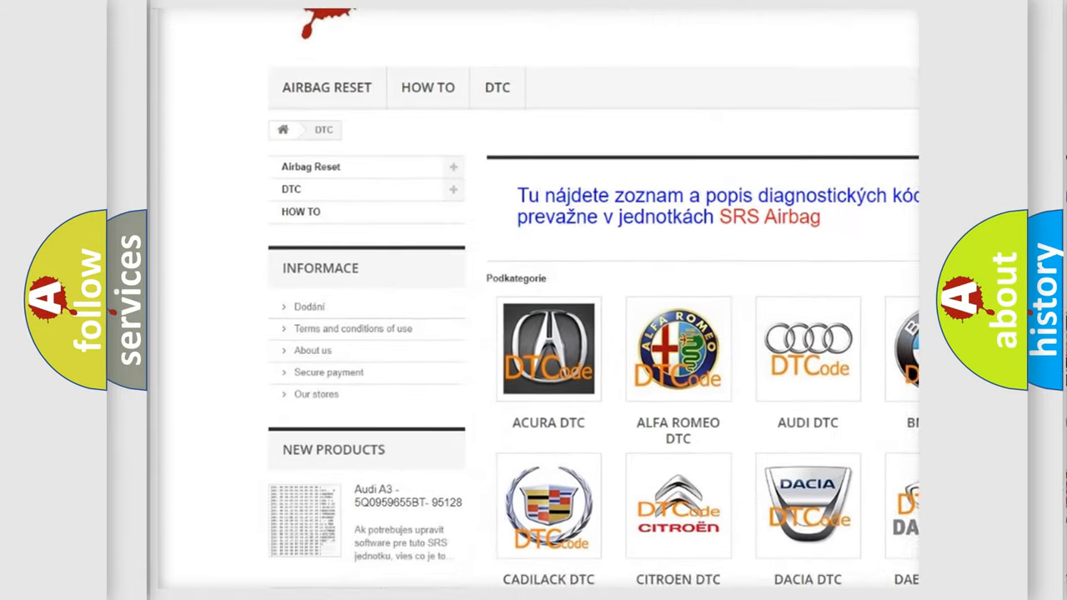
{"action": "scroll", "scroll_direction": "down", "scroll_amount": 3}
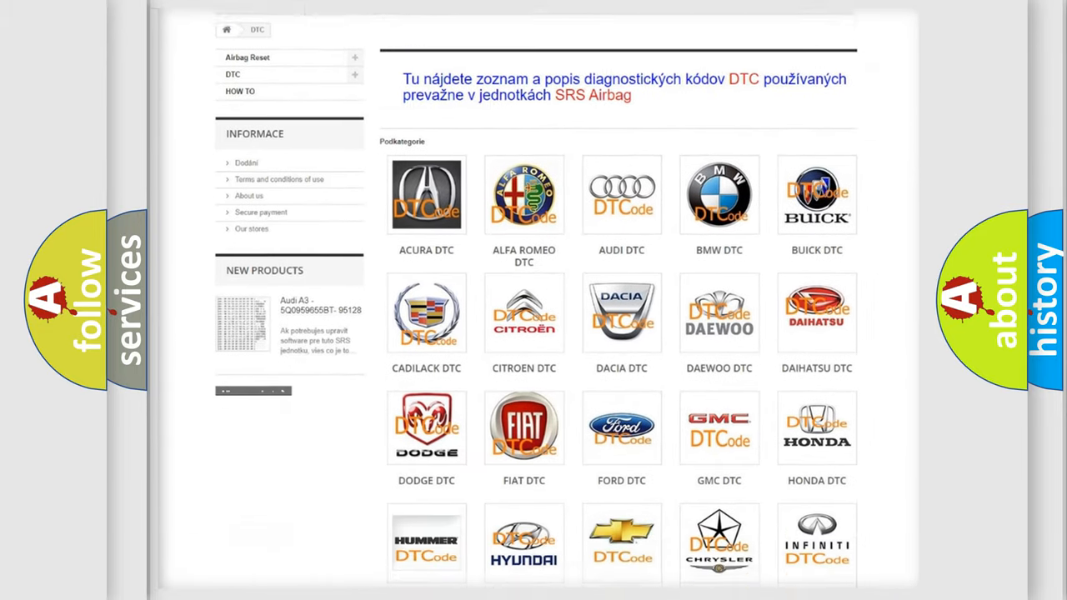
{"action": "scroll", "scroll_direction": "down", "scroll_amount": 3}
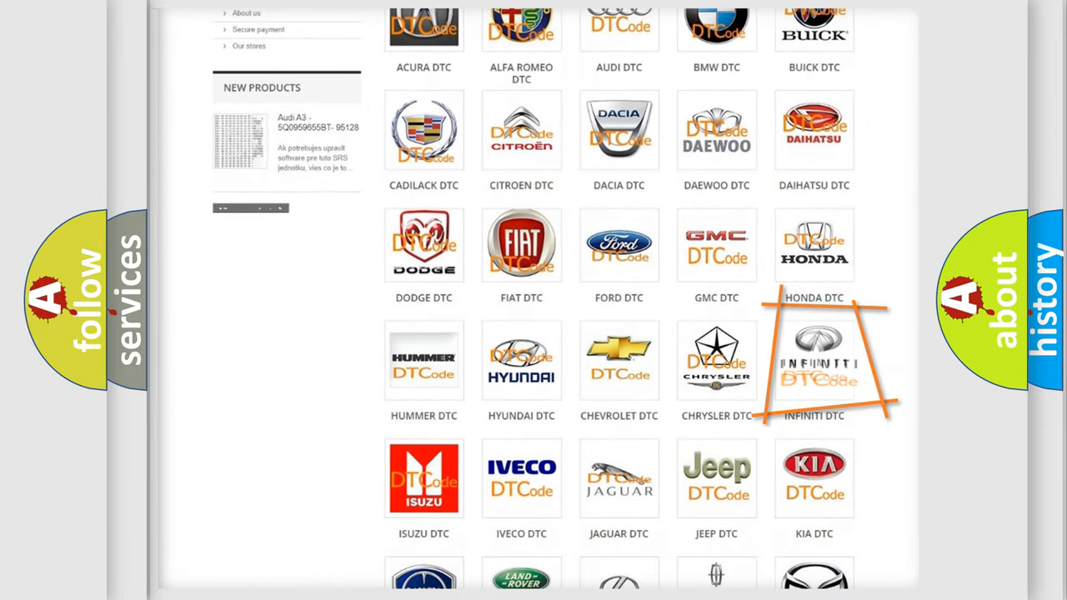